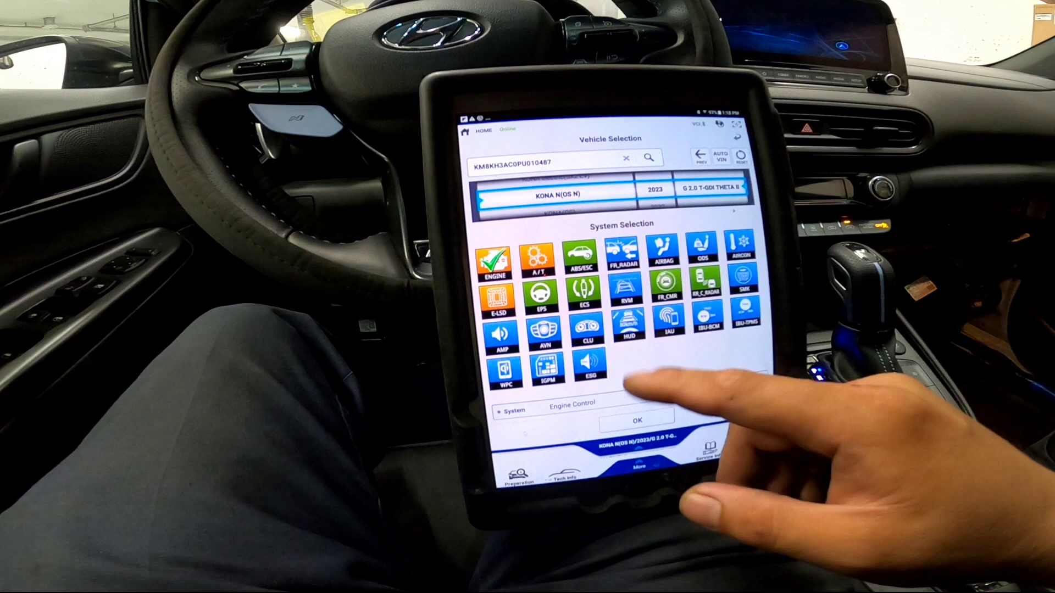
# Select the IBU-BCM body control system to open its Data Analysis live data.
pyautogui.click(706, 336)
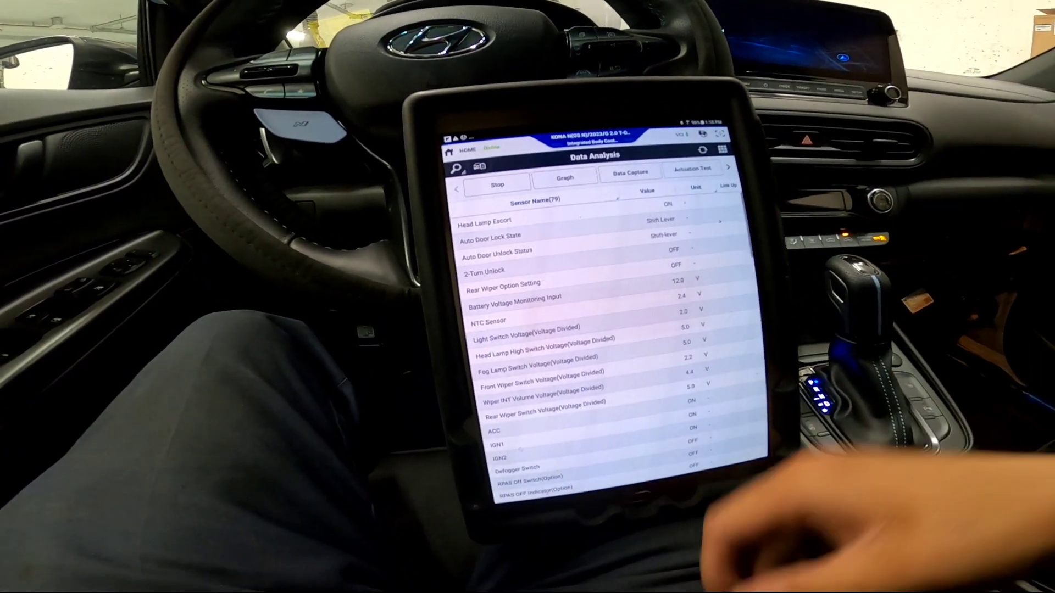
# Scroll to the LIN PAS Sensor RL, RCL, RCR and RR rows and pin them to the top.
pyautogui.scroll(-3)
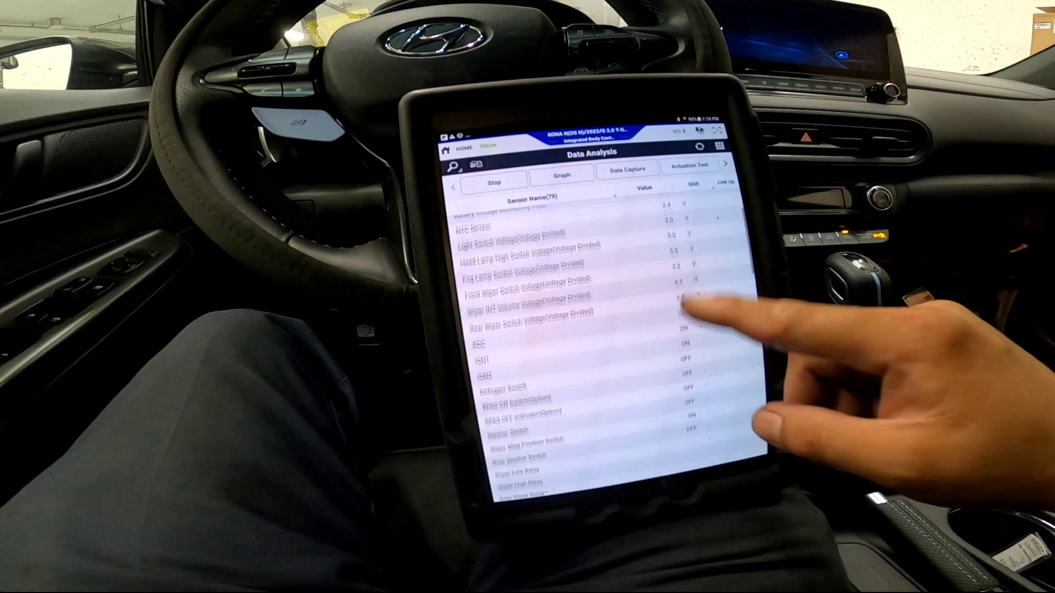
pyautogui.scroll(-3)
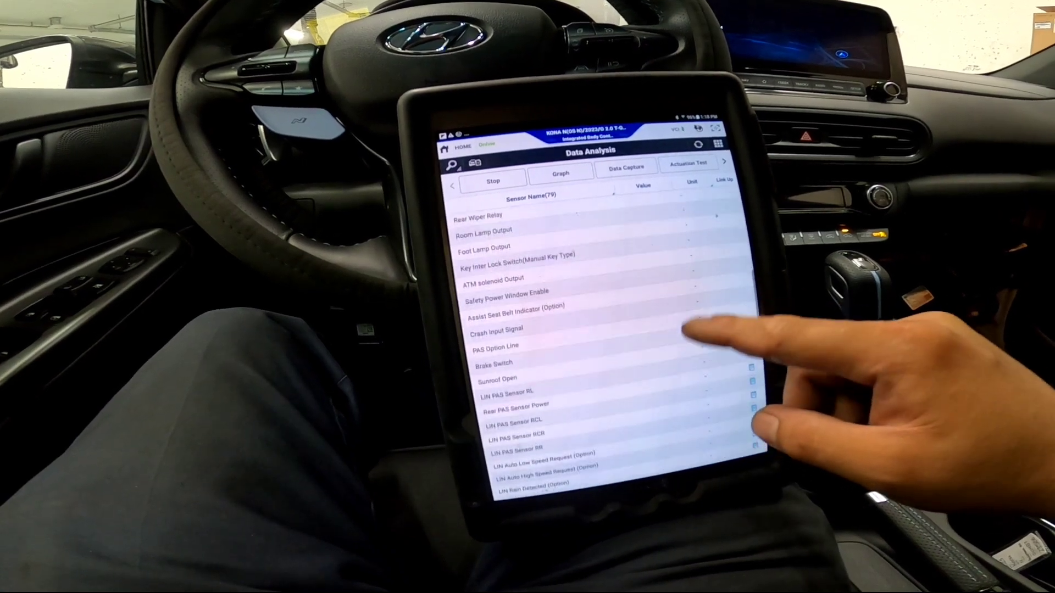
pyautogui.scroll(-3)
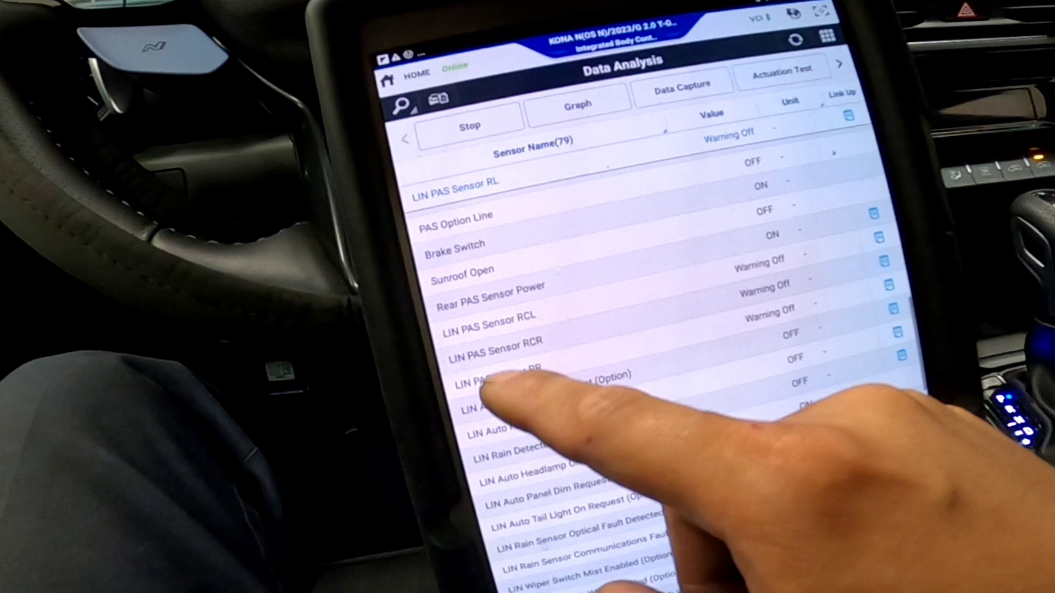
pyautogui.scroll(-3)
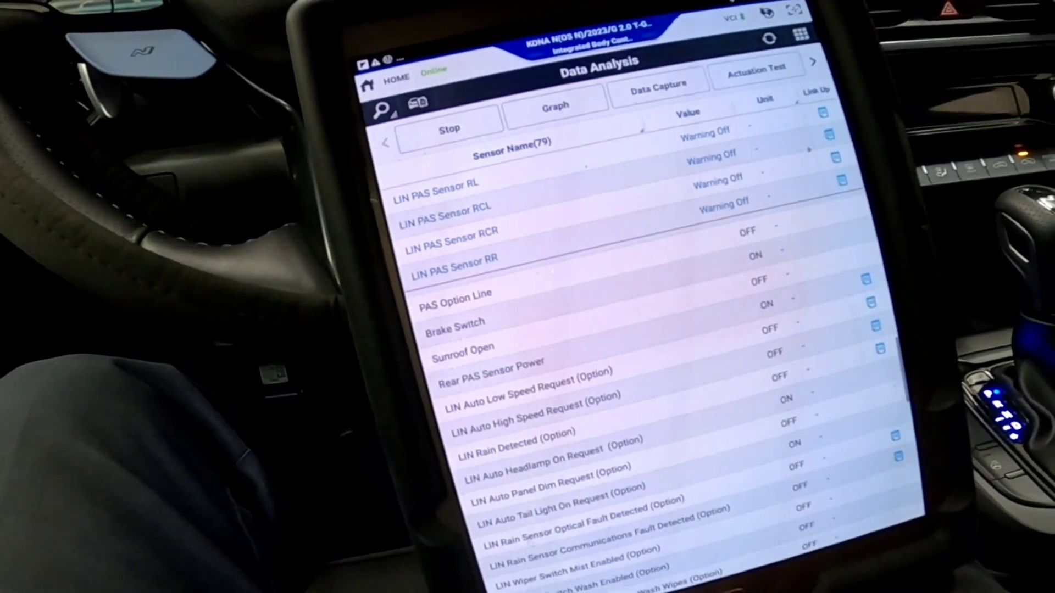
pyautogui.click(555, 105)
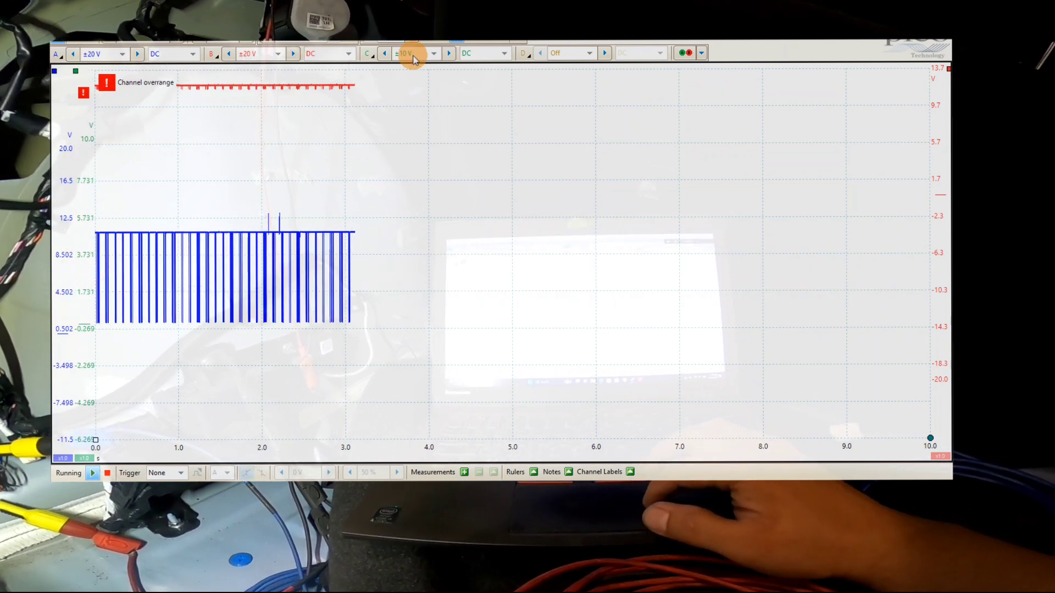
# Set channel C's voltage range to ±20 V.
pyautogui.click(412, 53)
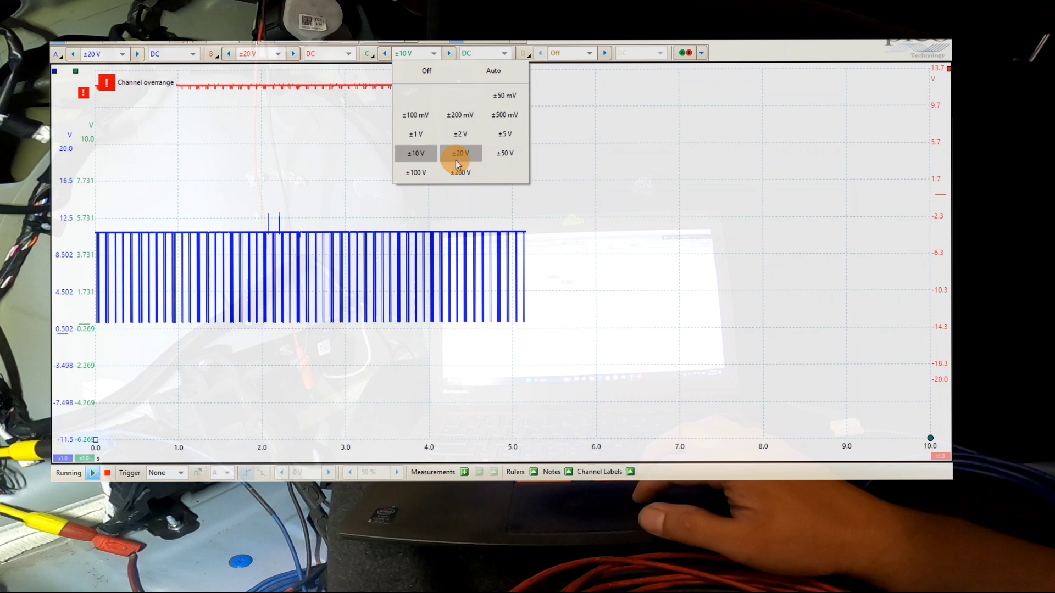
pyautogui.click(459, 153)
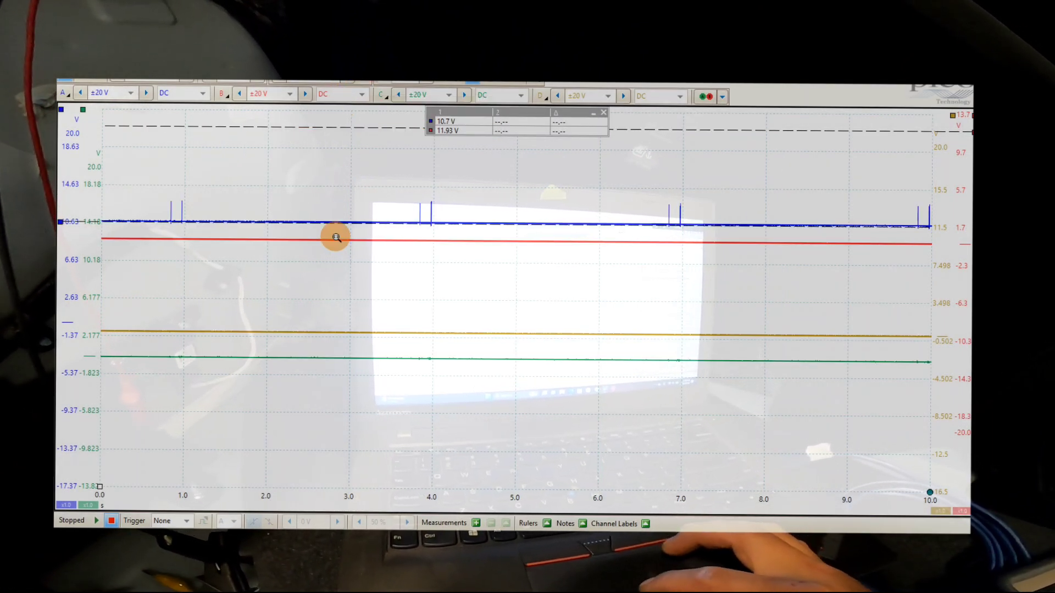
pyautogui.moveTo(346, 84)
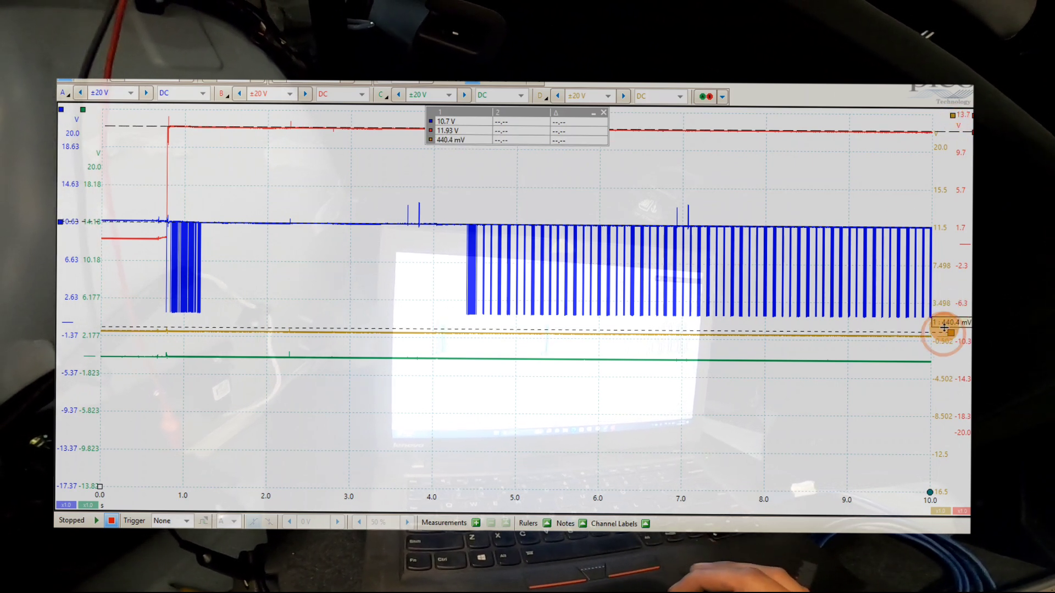
pyautogui.moveTo(942, 329); pyautogui.dragTo(941, 336)
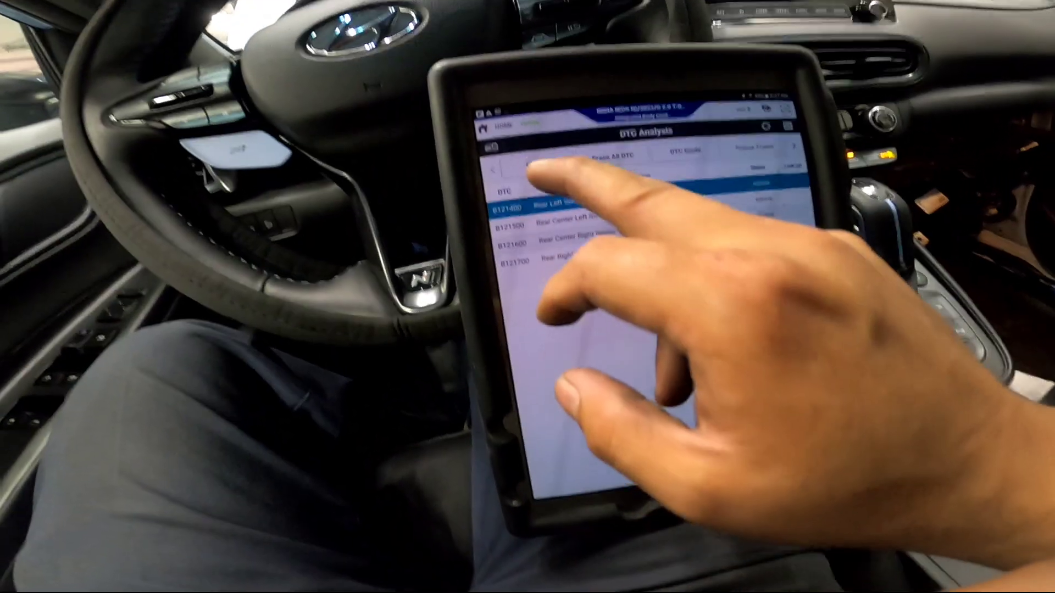
# Return to the GDS home screen and start Data Analysis for the Integrated Body Control Unit-BCM.
pyautogui.click(593, 166)
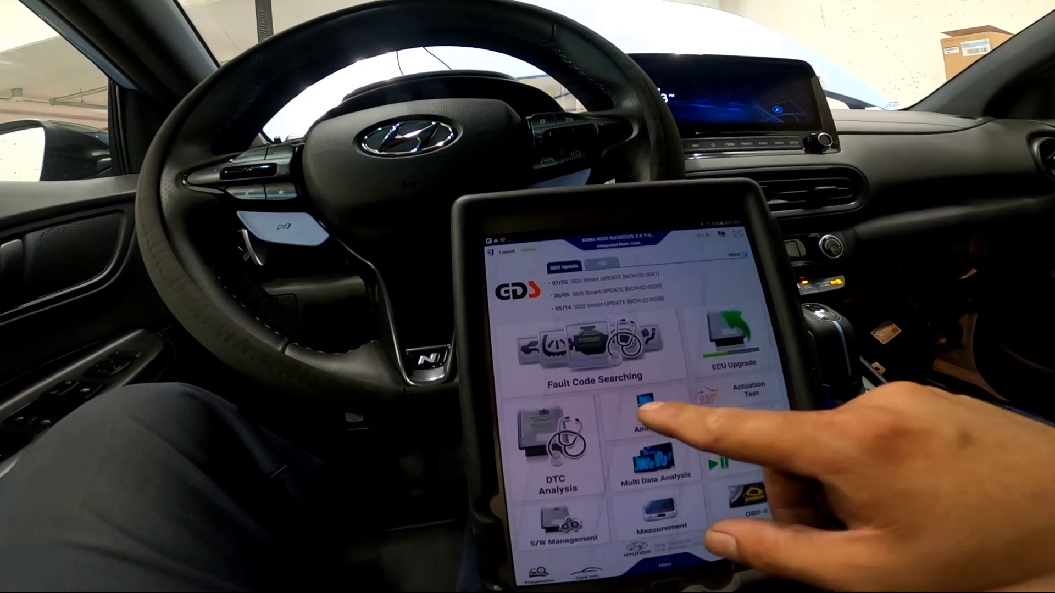
pyautogui.click(643, 417)
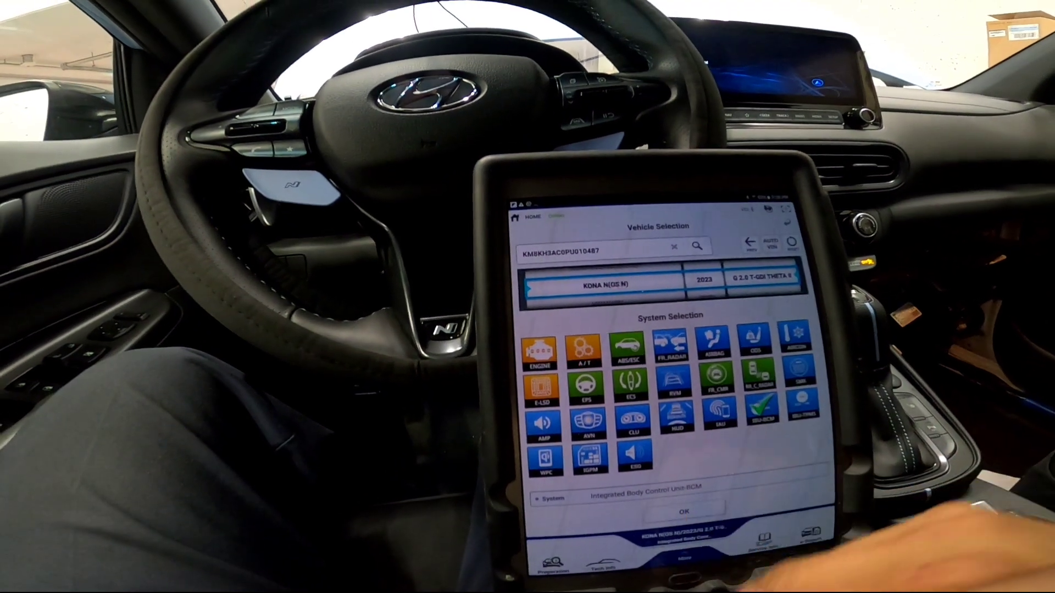
# Confirm the body control unit and scroll the live data to the LIN PAS Sensor entries.
pyautogui.click(686, 510)
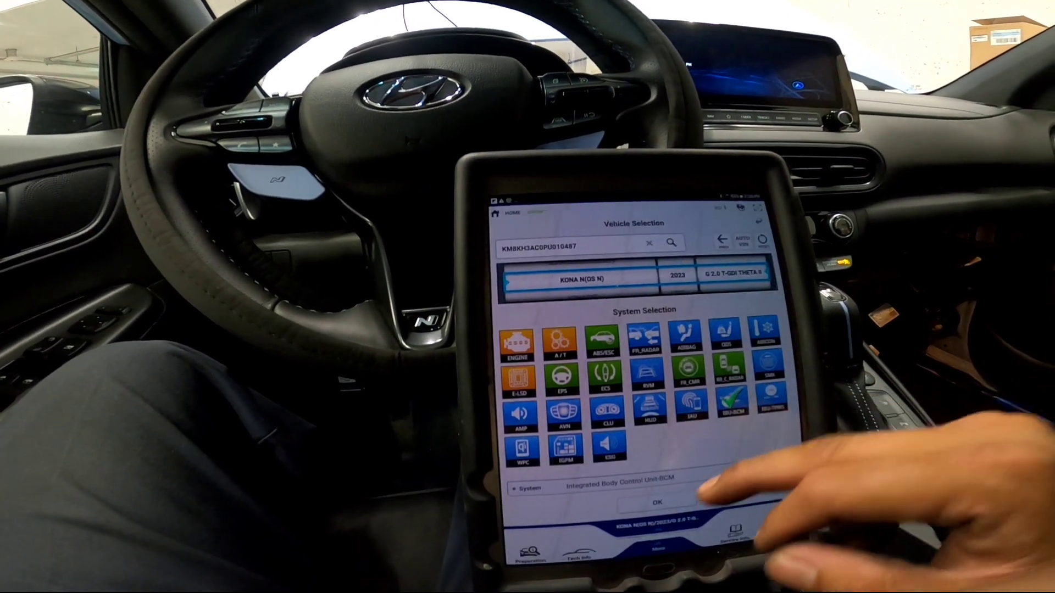
pyautogui.click(659, 503)
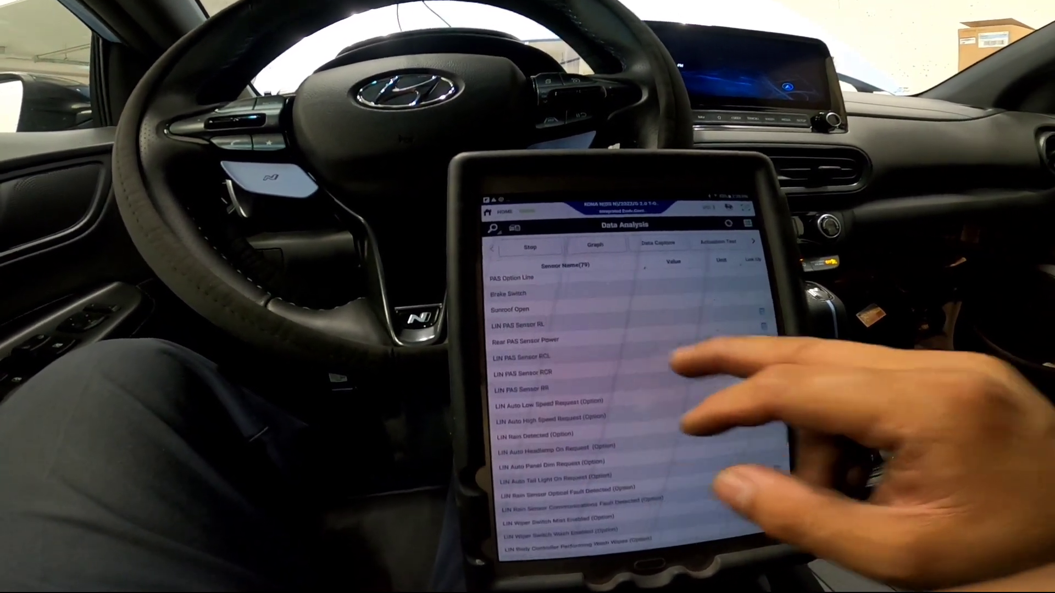
pyautogui.scroll(-3)
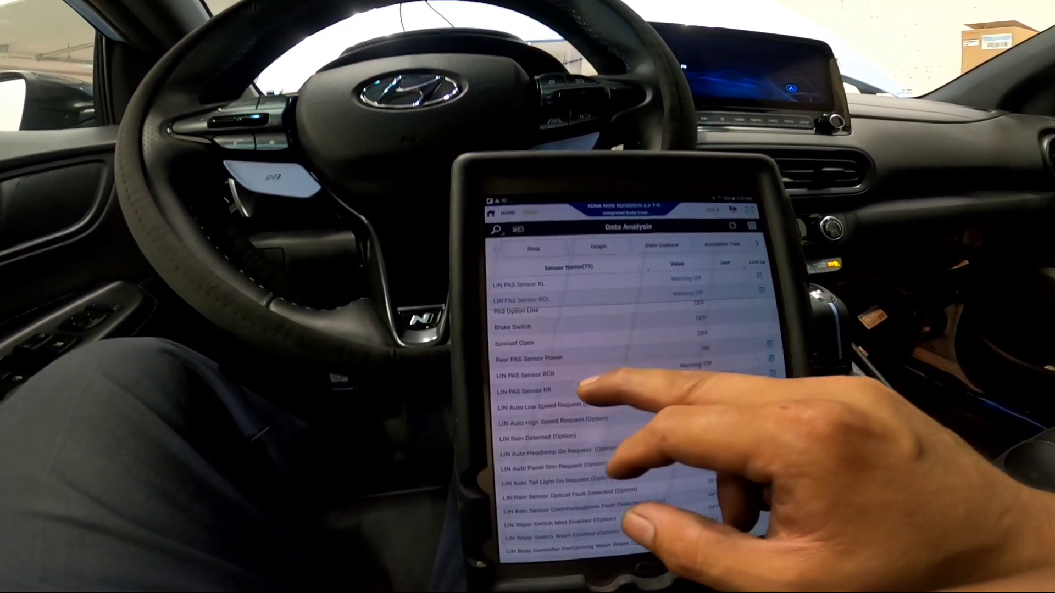